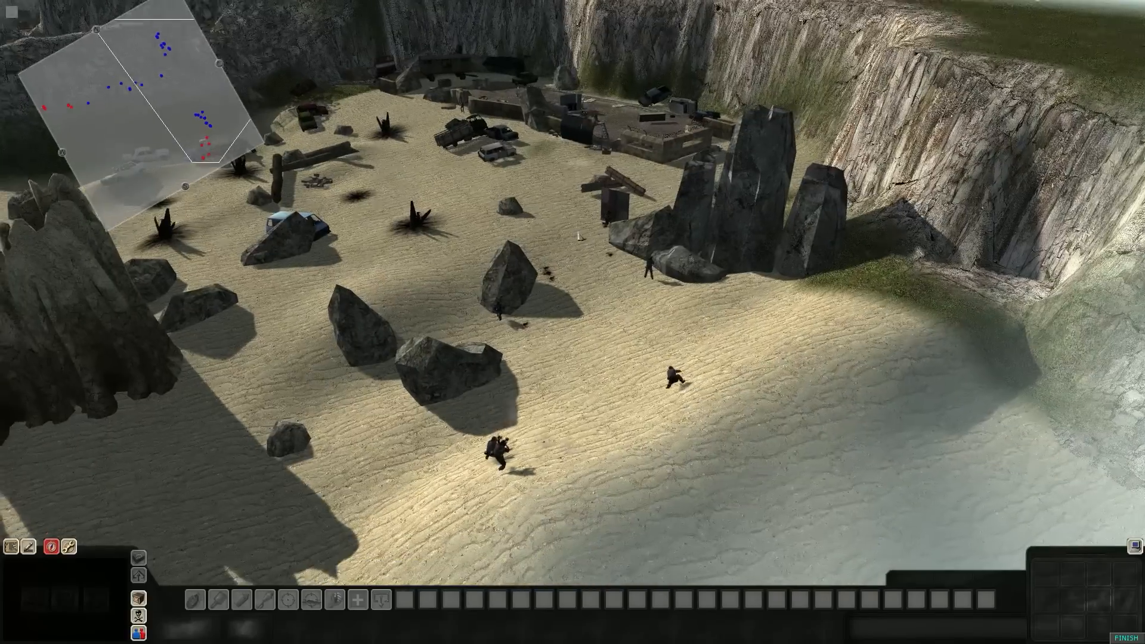
Step: Adjust the view while controlling the soldier facing the enemies by the tables
scroll("down", 3)
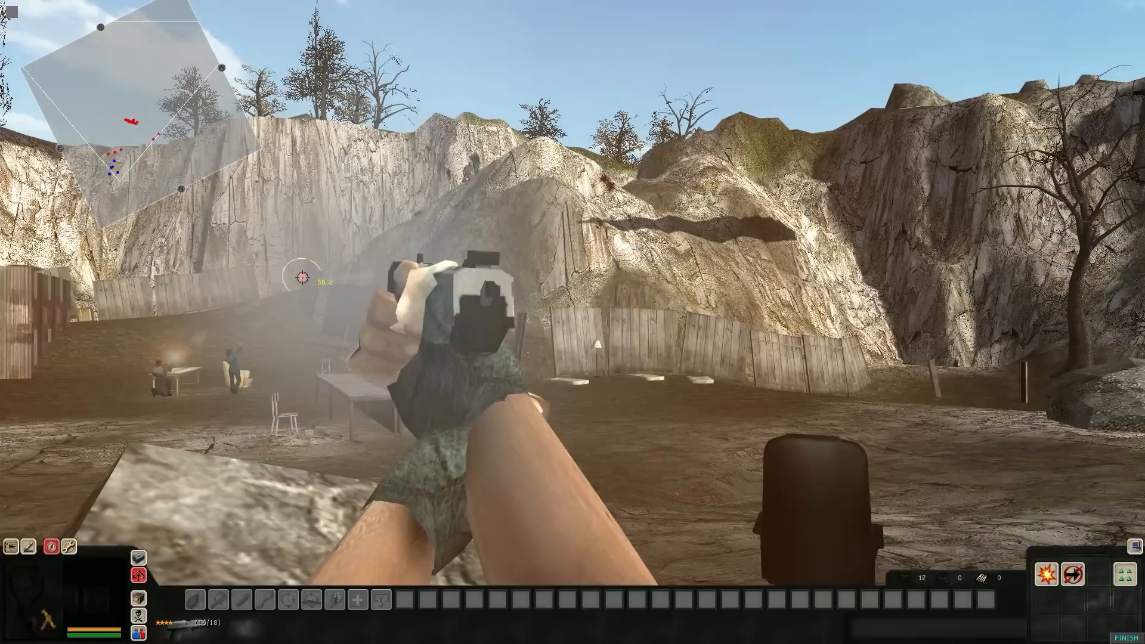
left_click(572, 322)
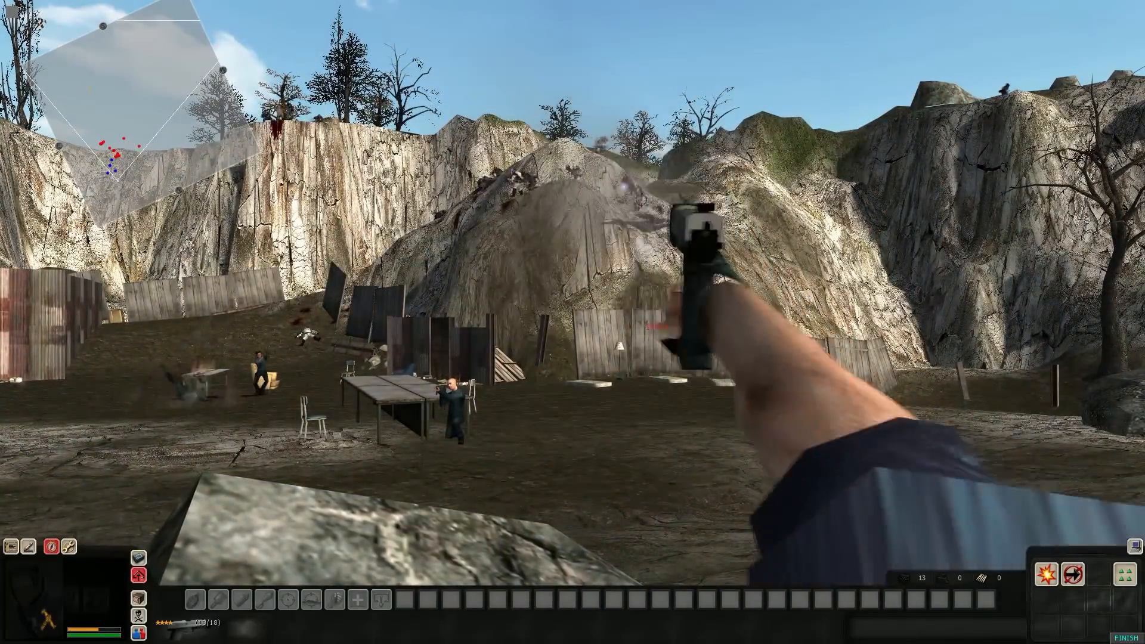
Step: Fire the pistol at the enemy soldier standing near the long table
left_click(572, 321)
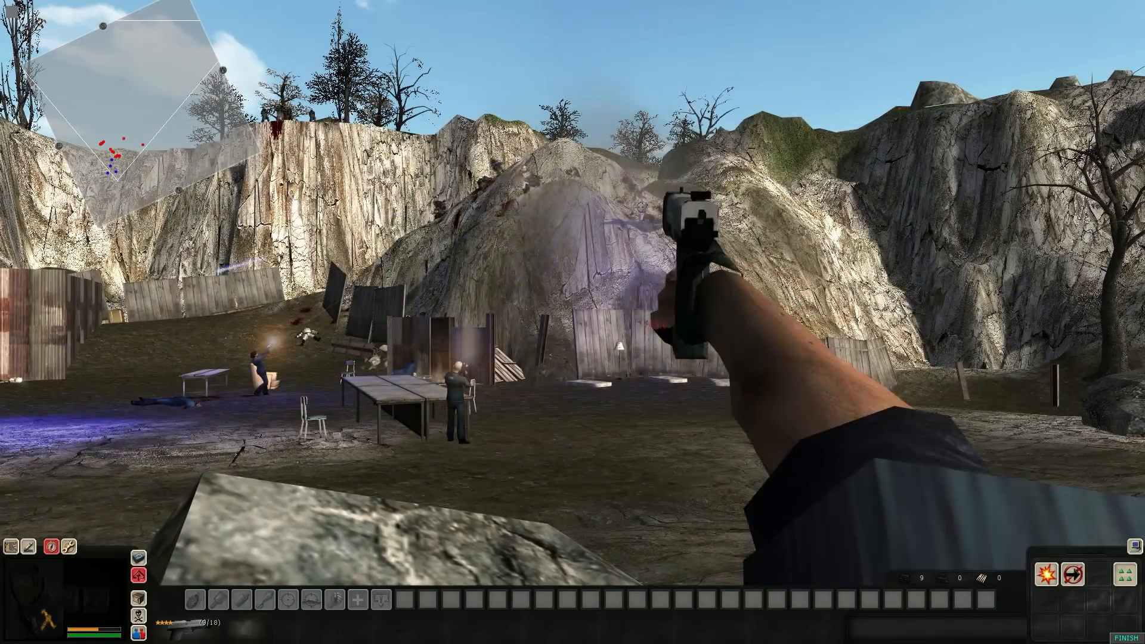